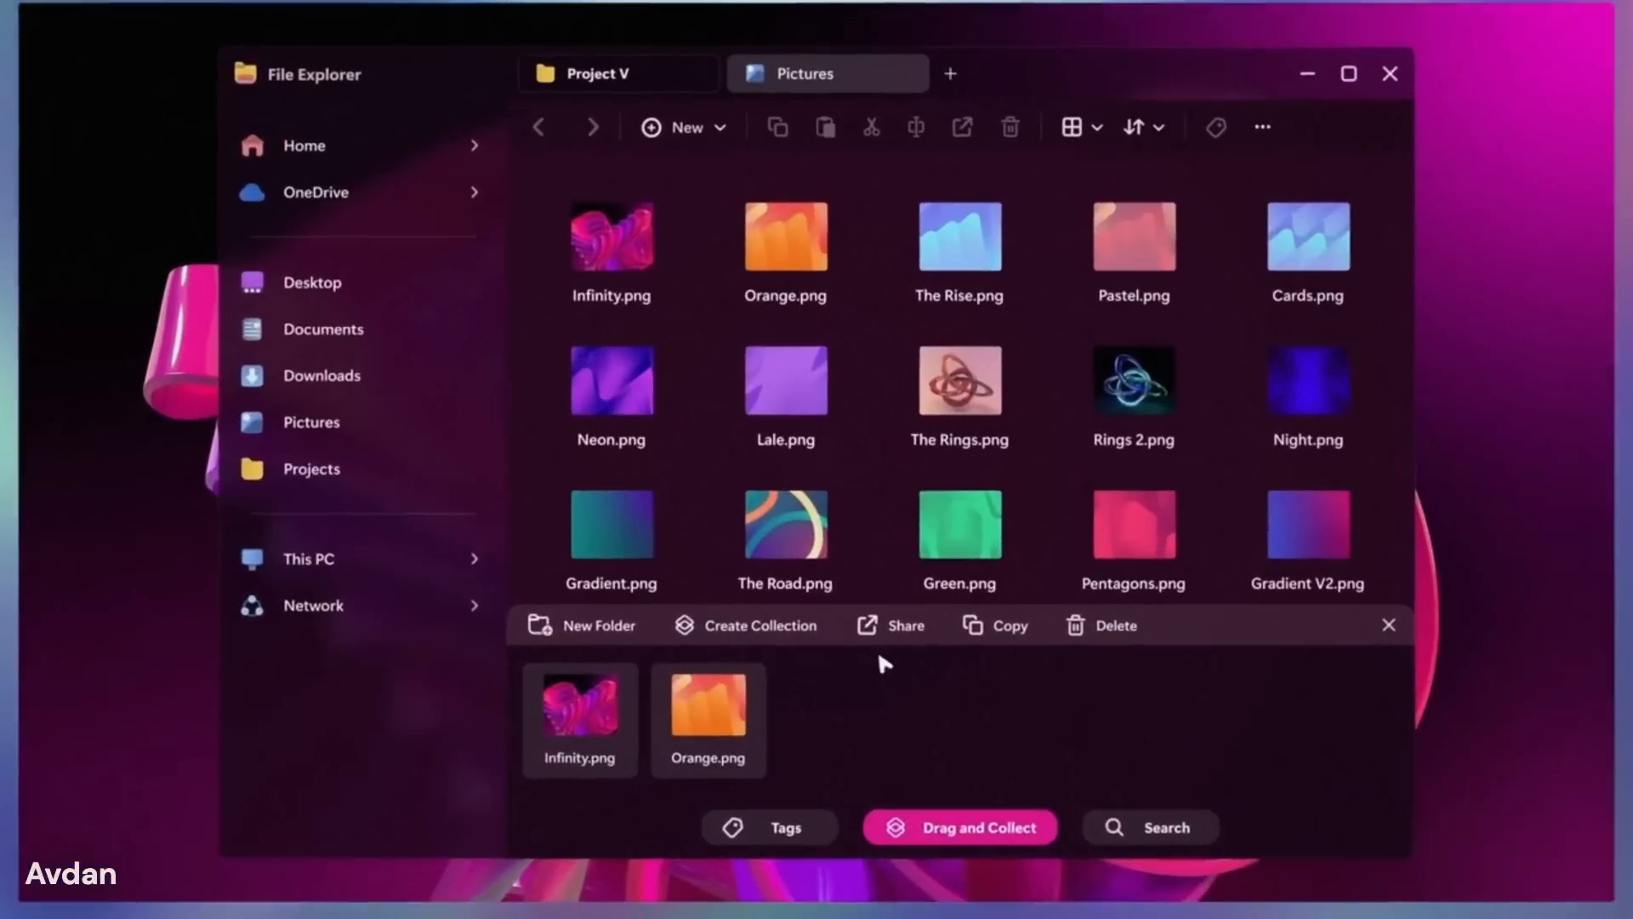
Drag the Introduction presentation from the Project V tab onto the Drag and Collect shelf
{"action": "left_click", "coordinate": [599, 74]}
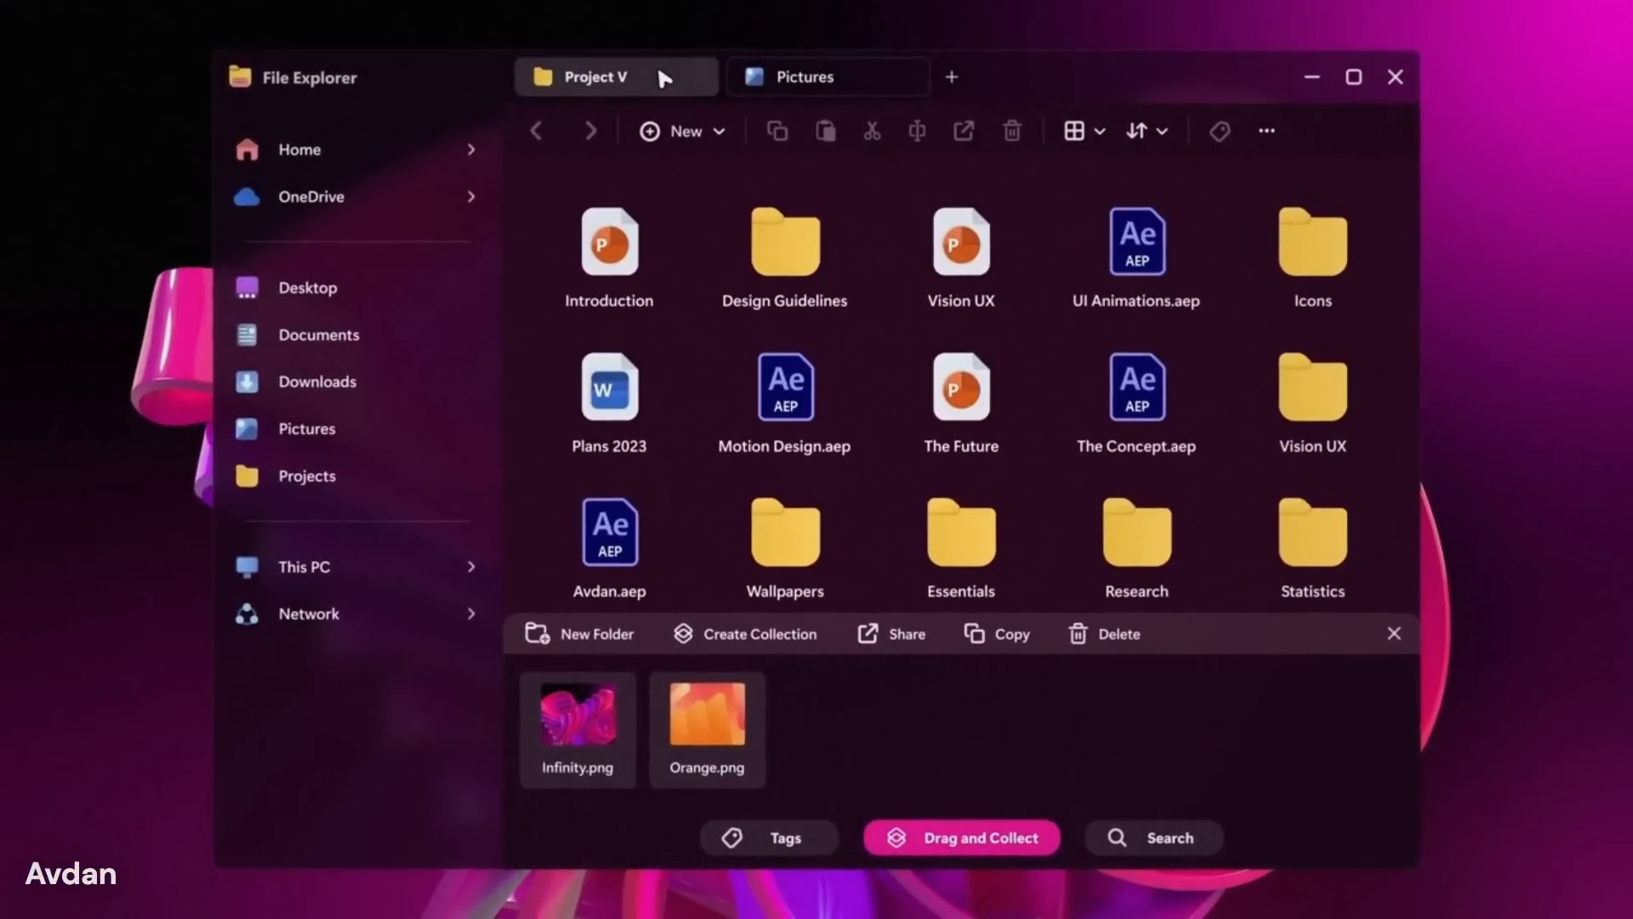
{"action": "left_click_drag", "start_coordinate": [611, 245], "coordinate": [867, 614]}
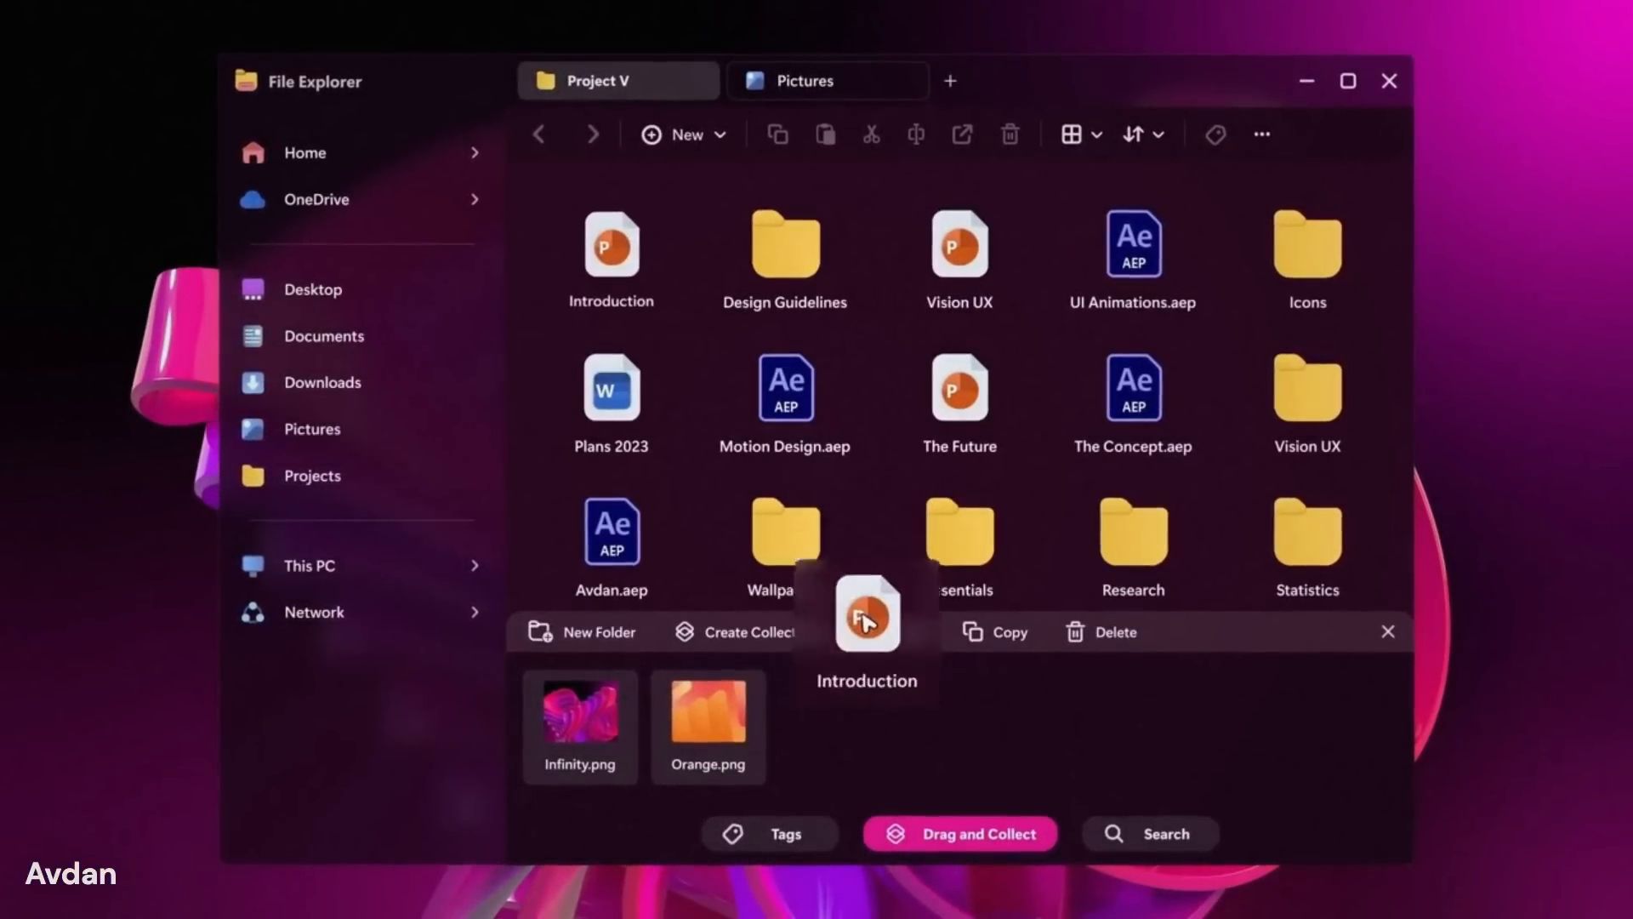